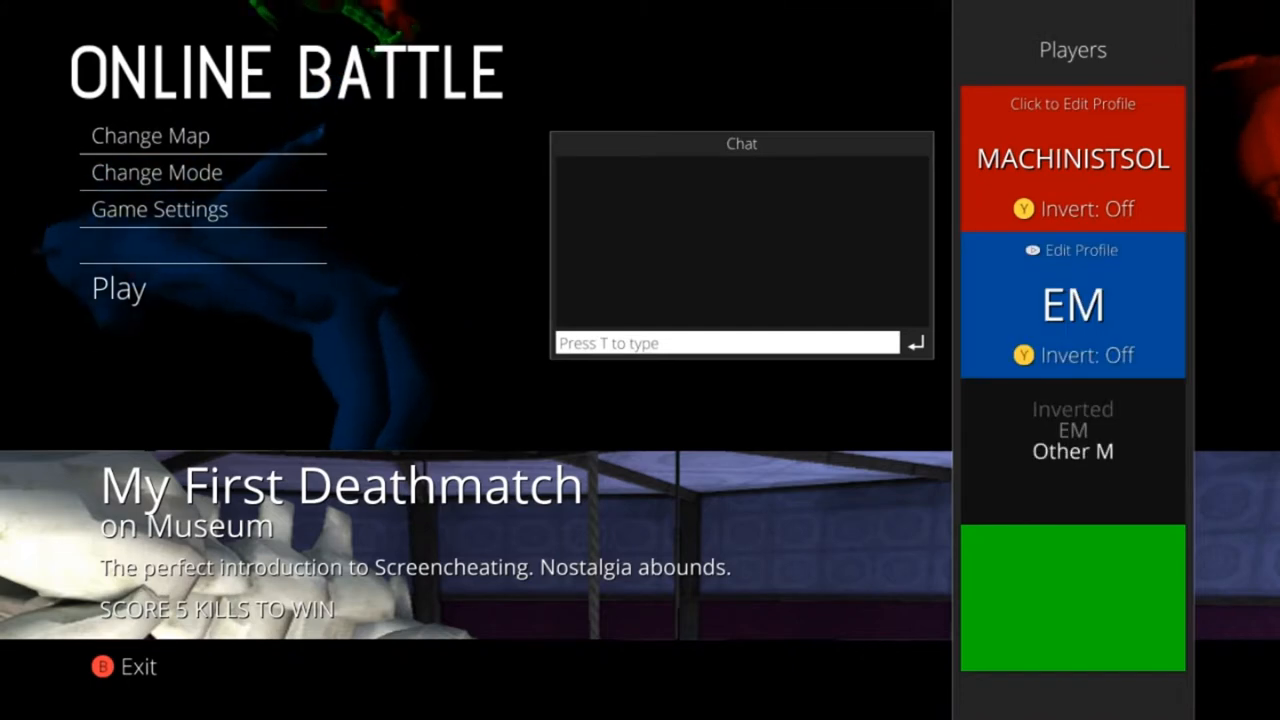
- Exit the Online Battle lobby to return to the beta welcome NOTICE screen
{"action": "left_click", "coordinate": [1072, 451]}
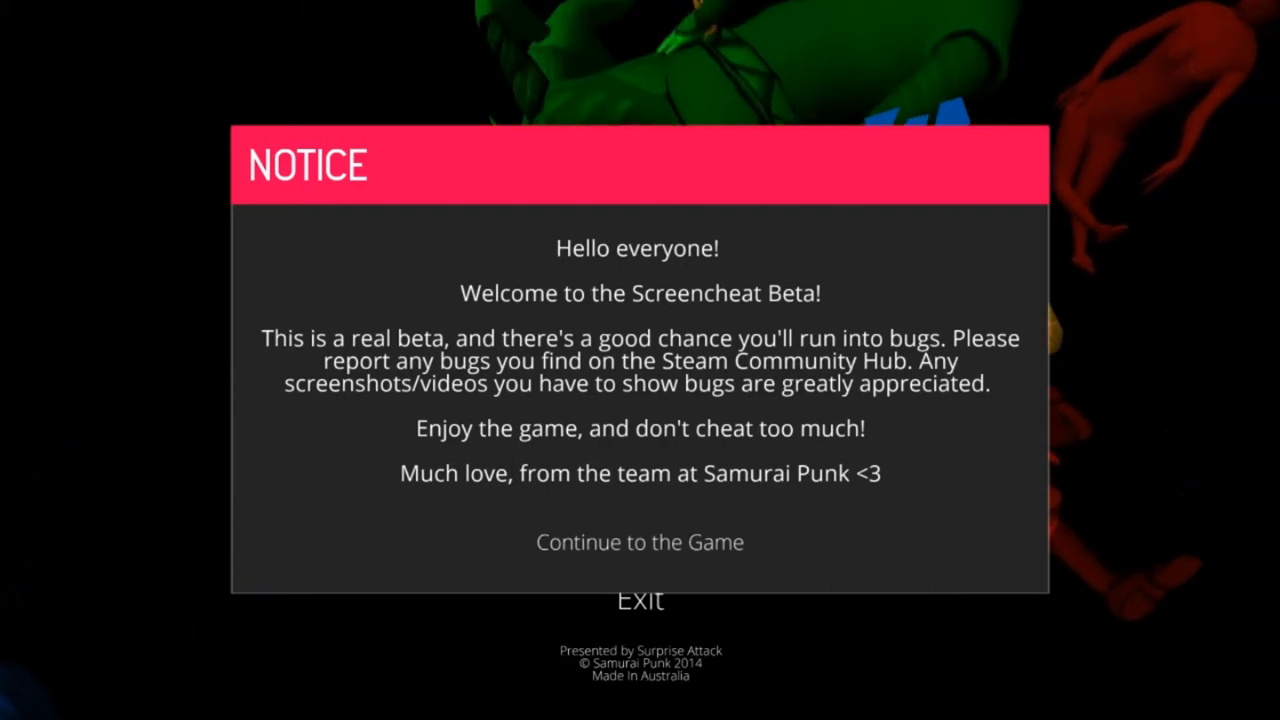
- Continue past the notice, enter Online Battle, and list the game modes via Change Mode
{"action": "left_click", "coordinate": [639, 542]}
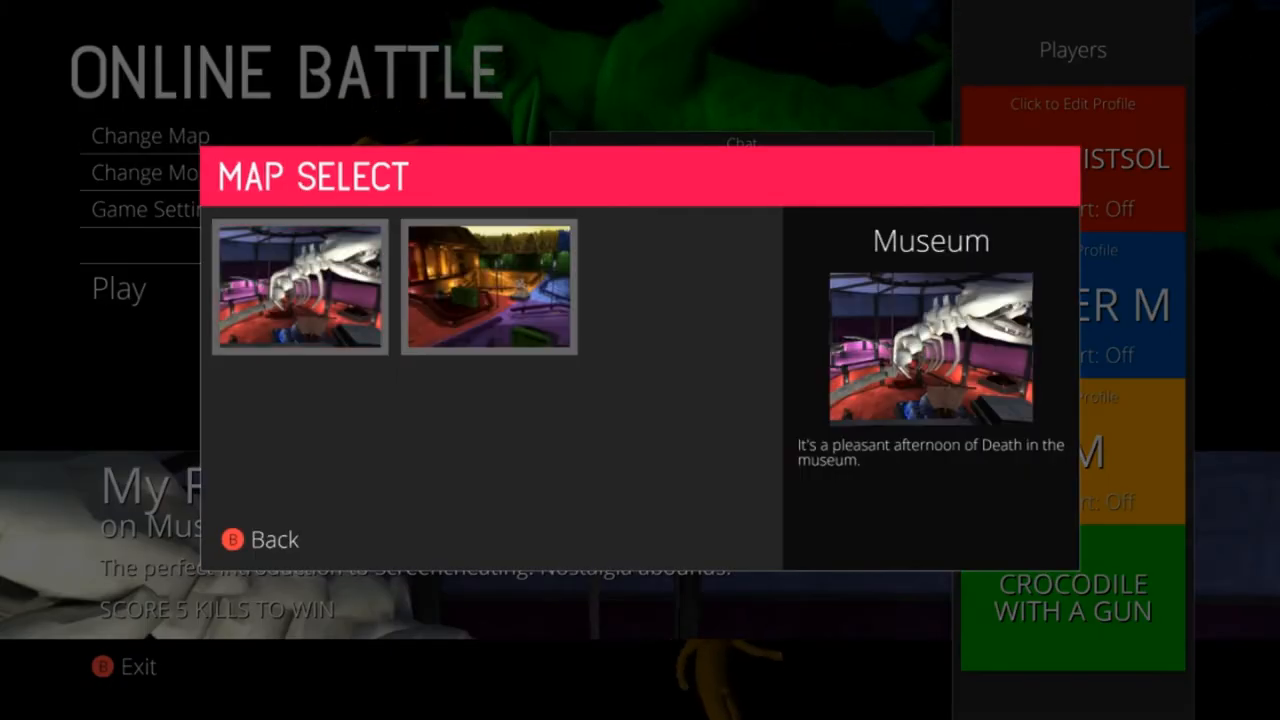
{"action": "left_click", "coordinate": [488, 287]}
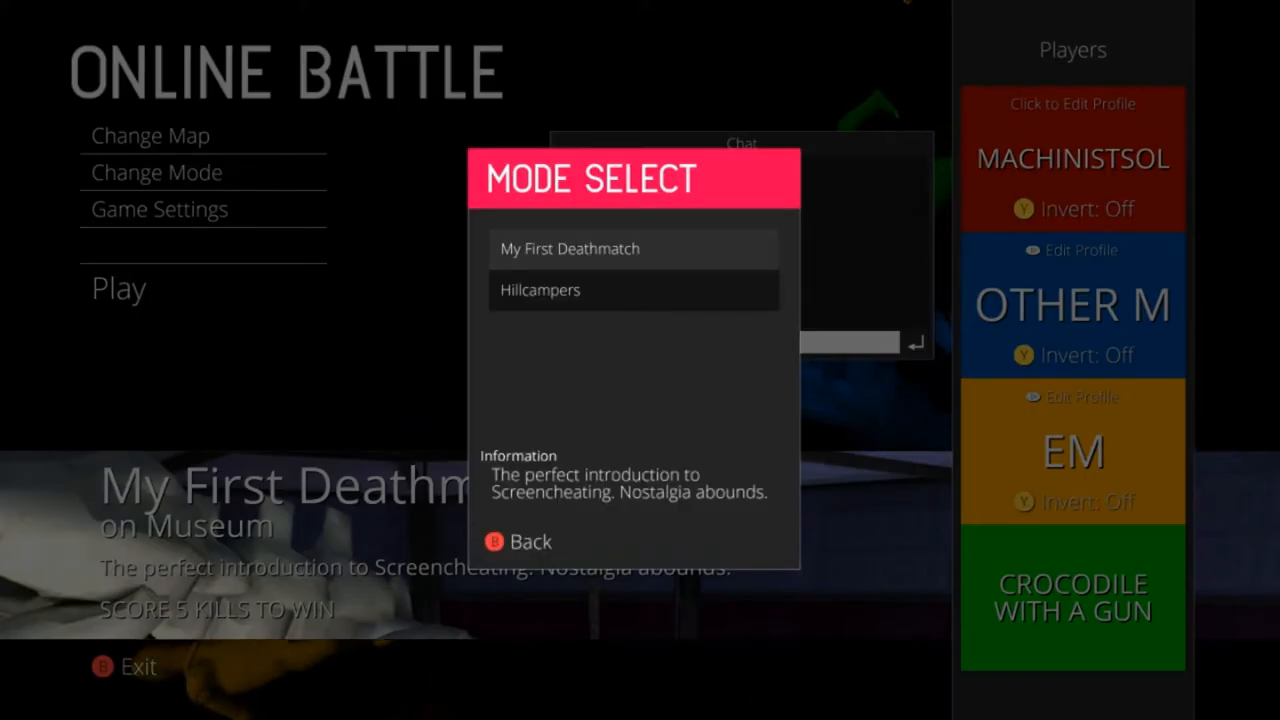
{"action": "left_click", "coordinate": [633, 248]}
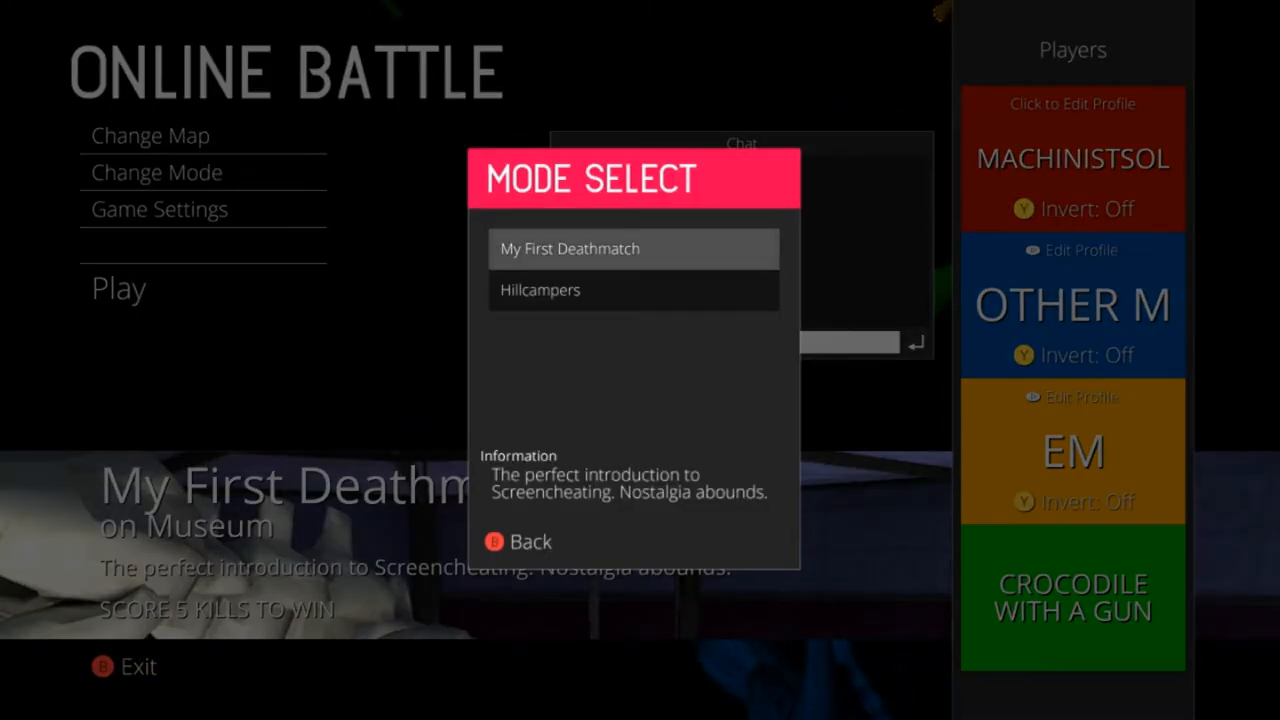